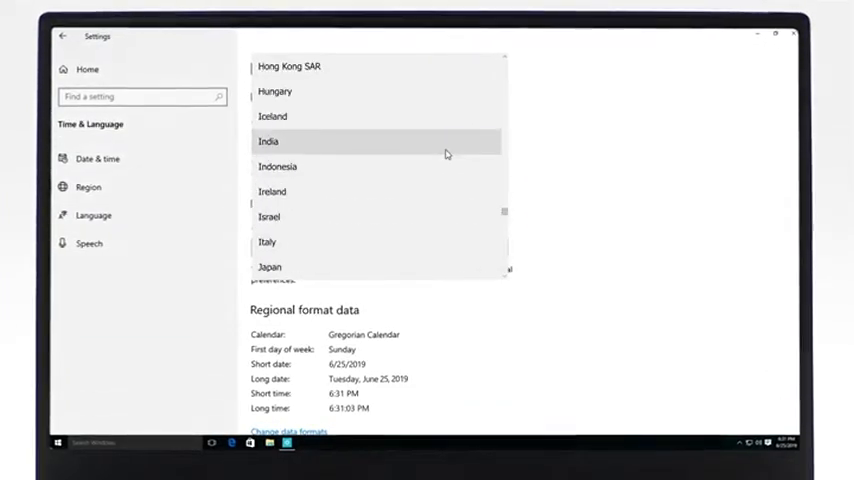
Step: Choose India as the region and check the UTC+05:30 Chennai, Kolkata, Mumbai, New Delhi time zone
click(92, 158)
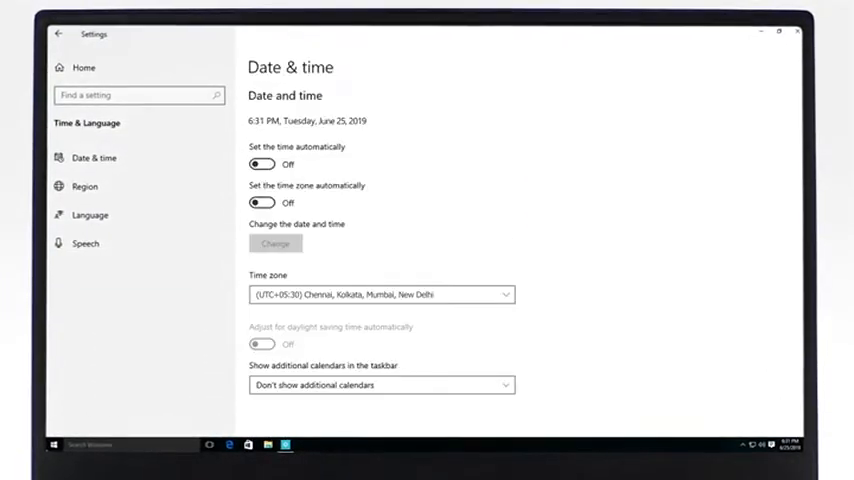
click(260, 164)
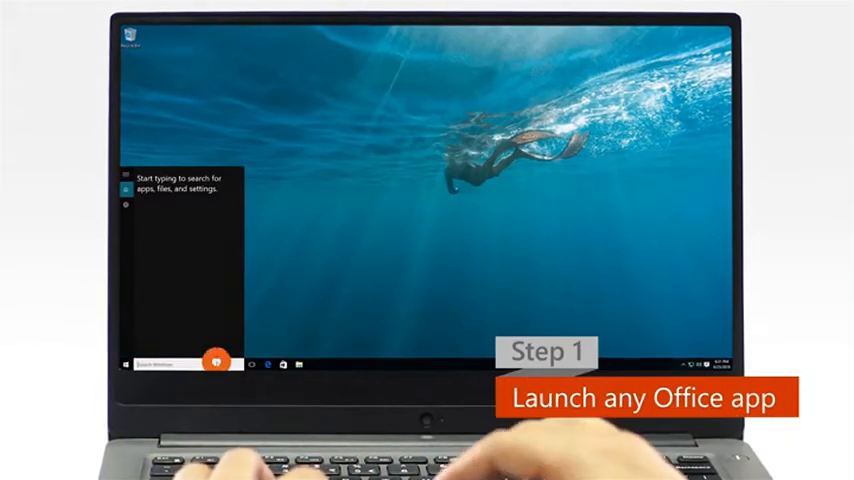
Step: Search for "word" from the Start menu and launch Word
text(word)
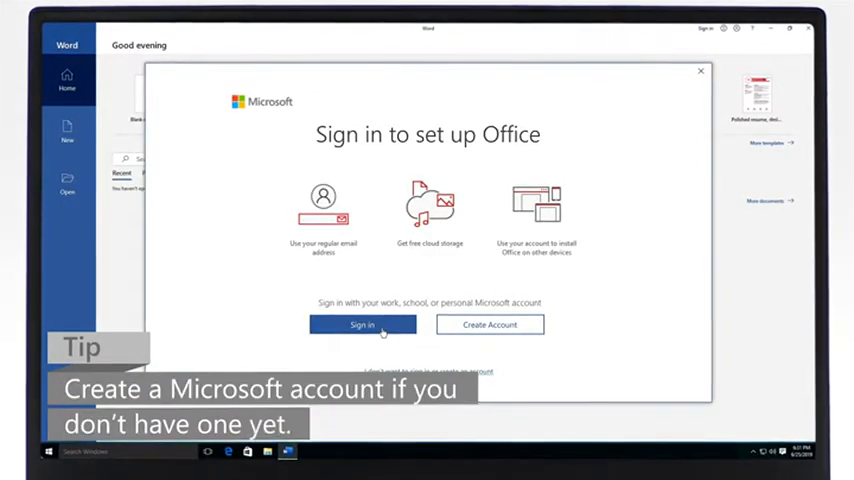
Step: Sign in with the Microsoft account email and password, then activate Office with this account
click(362, 324)
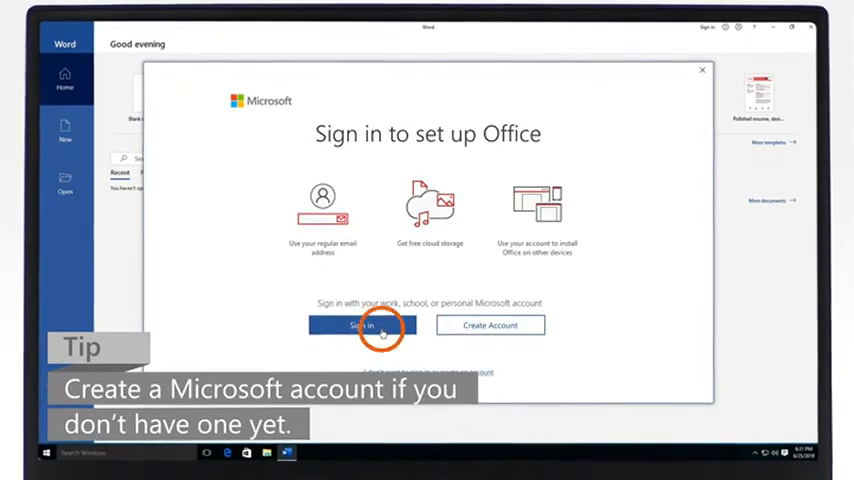
click(360, 324)
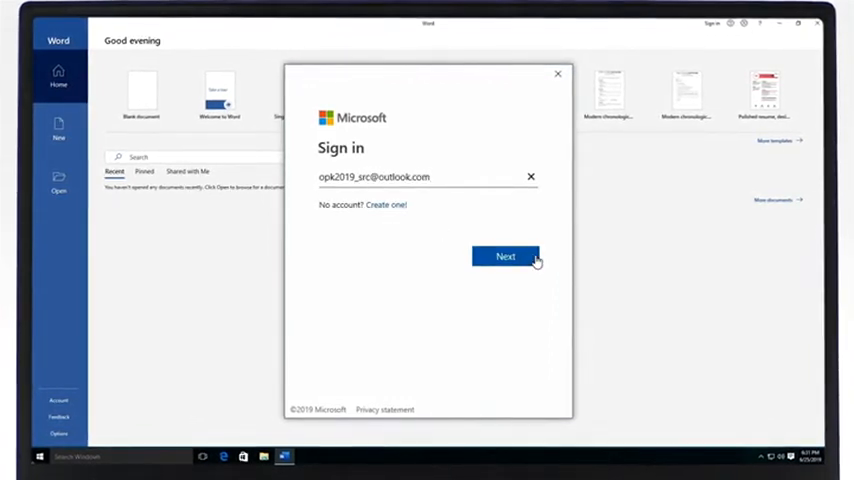
click(504, 256)
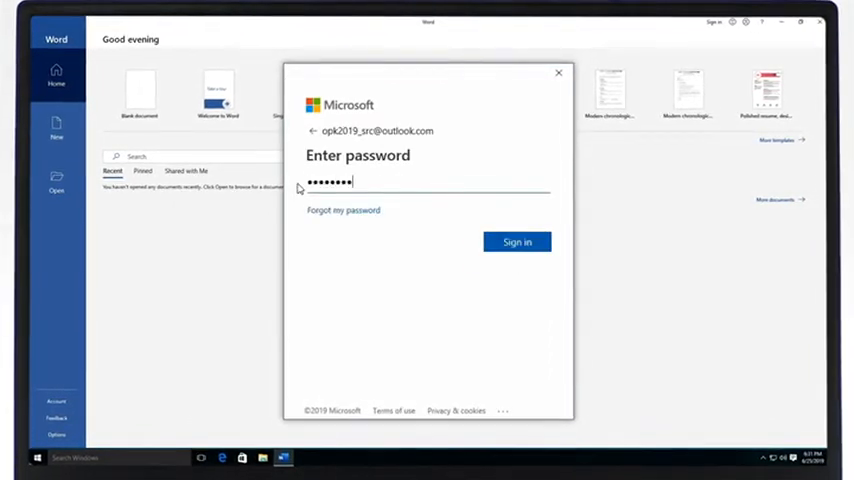
click(516, 240)
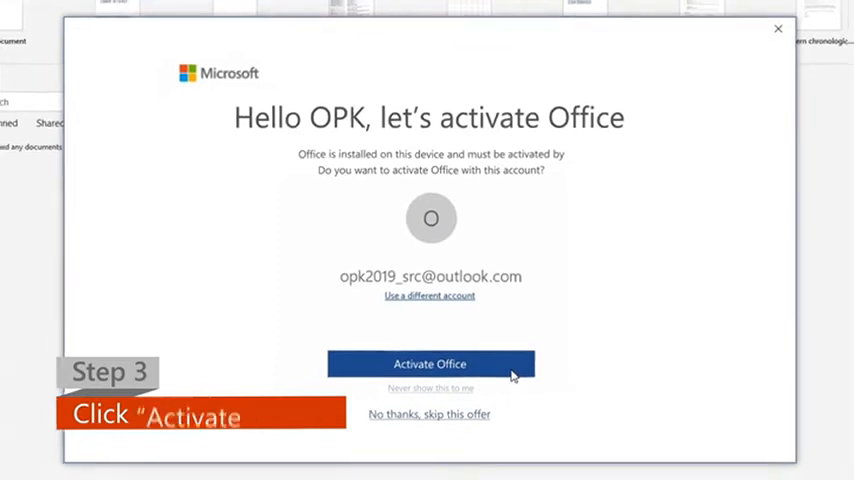
click(428, 364)
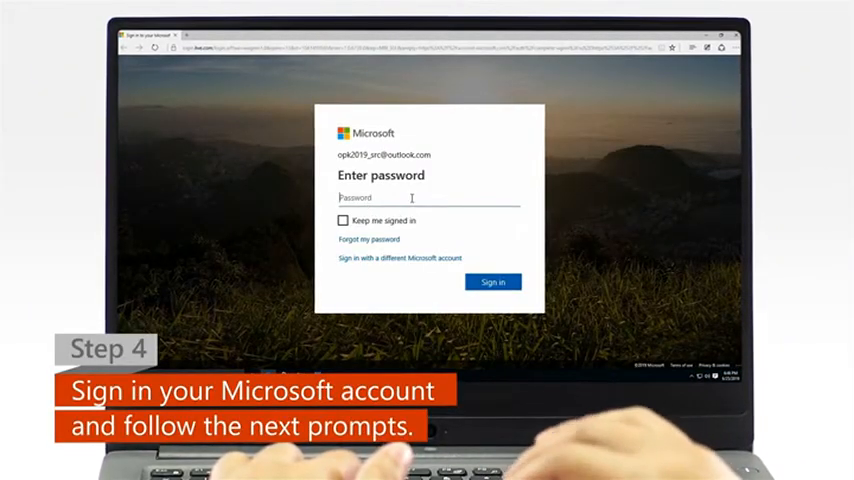
Step: Enter the account password in Edge and sign in to reach the Office setup page
text(••••)
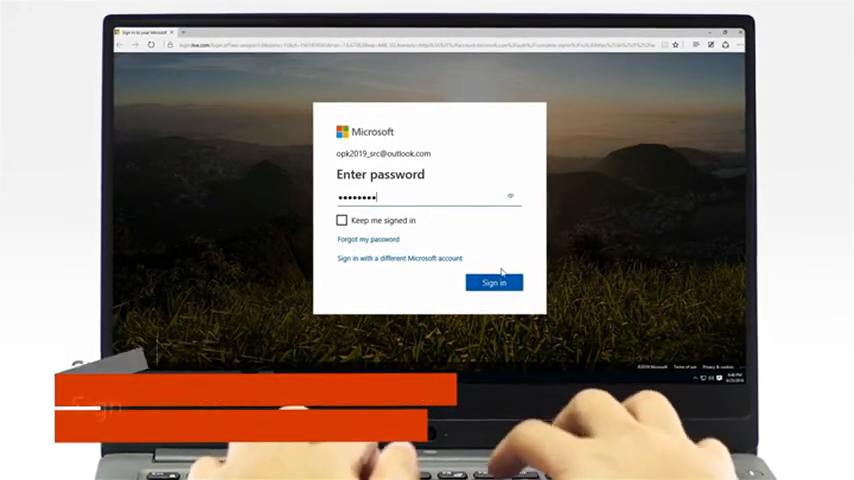
click(492, 282)
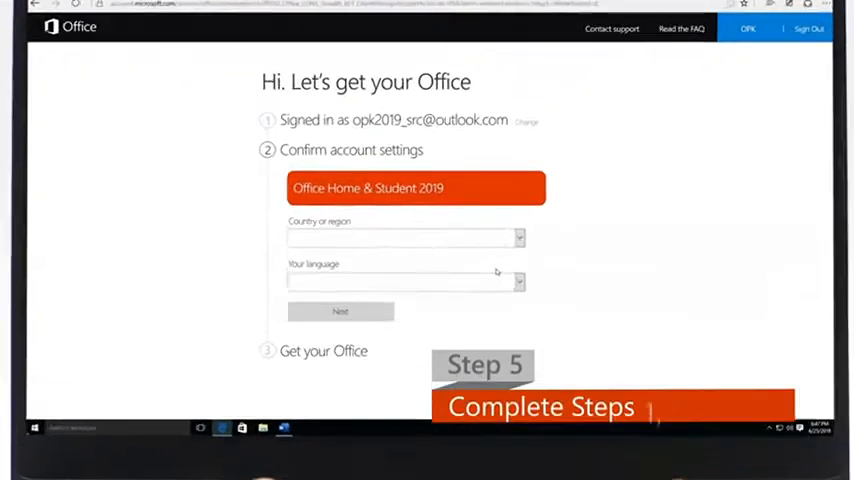
Step: Confirm the account settings for Office Home & Student 2019 and continue to get Office
click(340, 312)
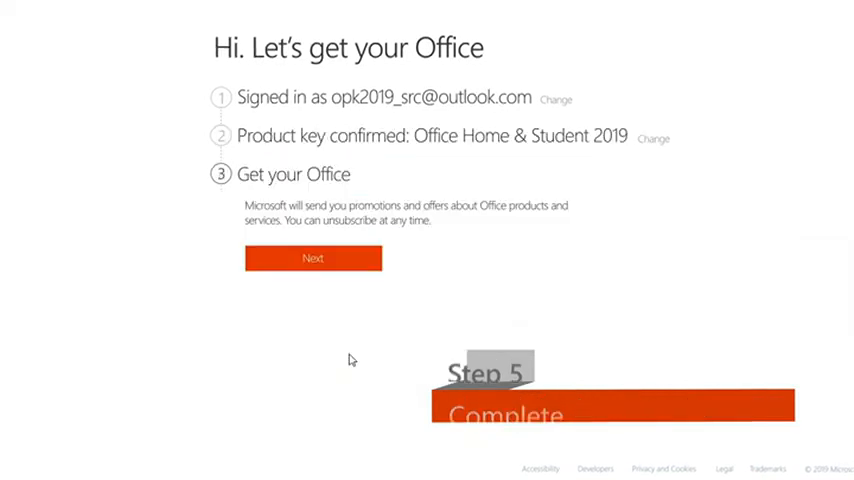
click(312, 258)
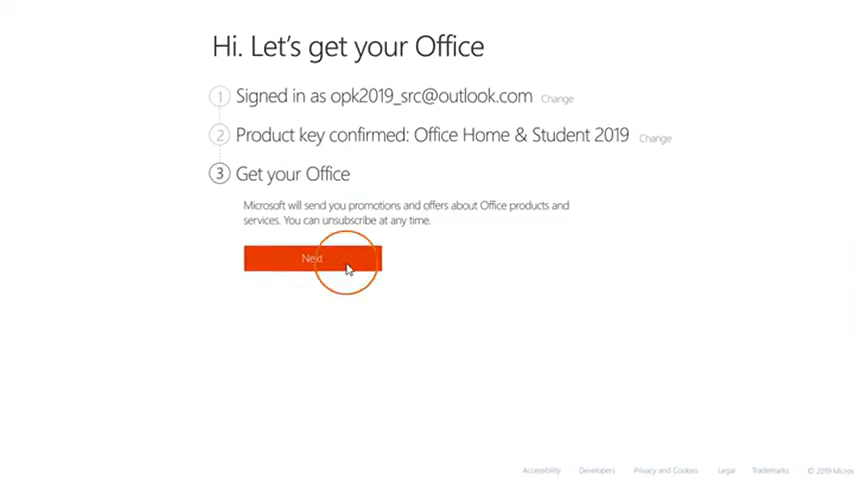
click(312, 260)
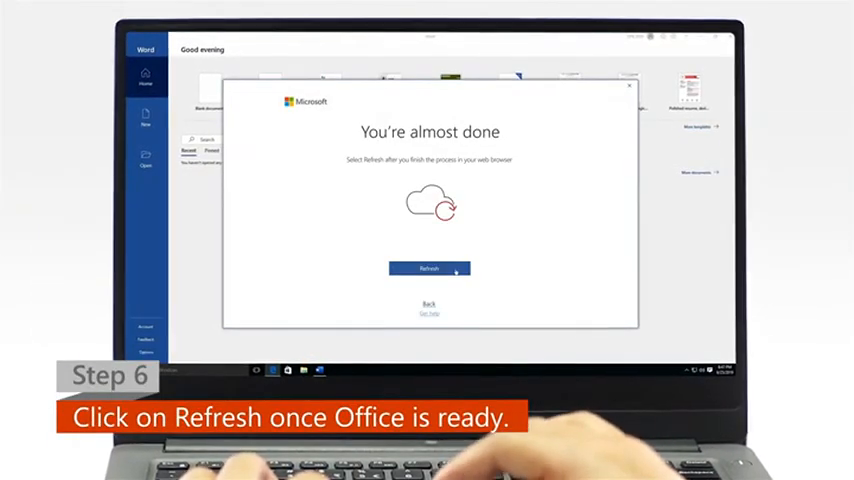
Step: Refresh after setup, accept the license agreement and insert a pie chart into the document
click(428, 268)
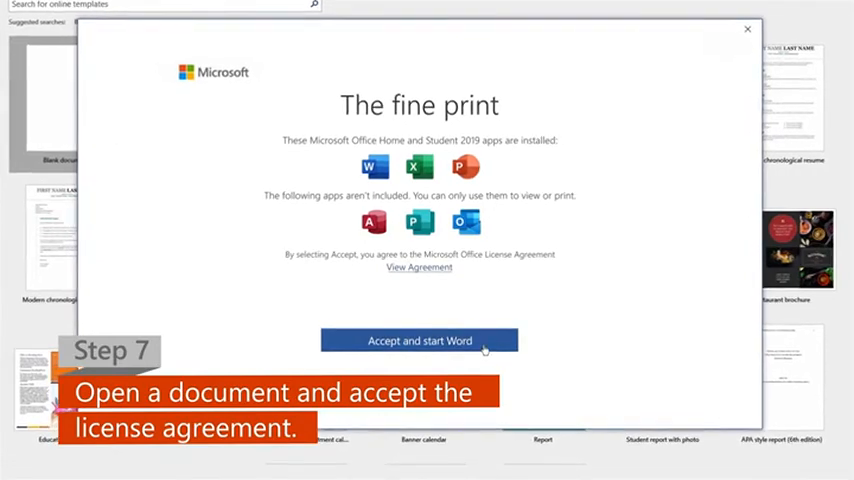
click(420, 340)
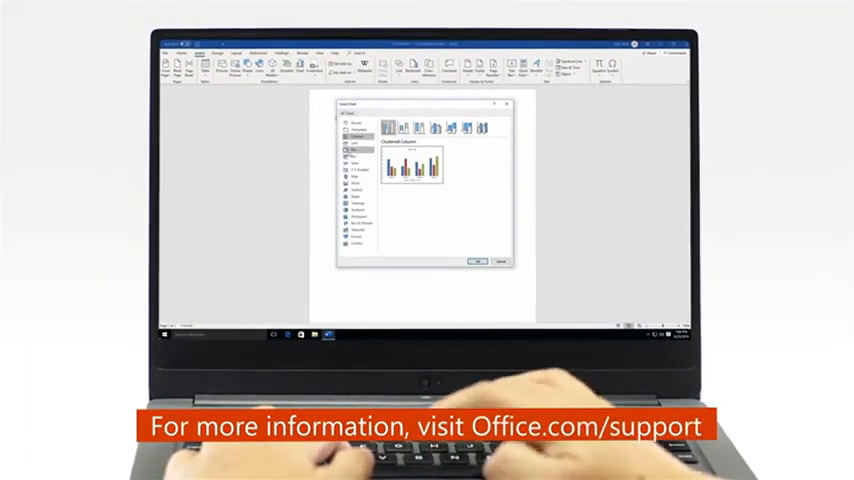
click(474, 260)
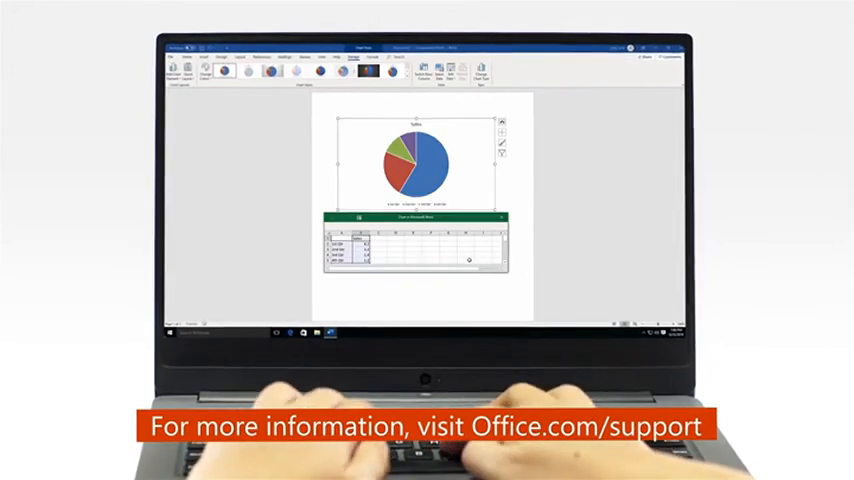